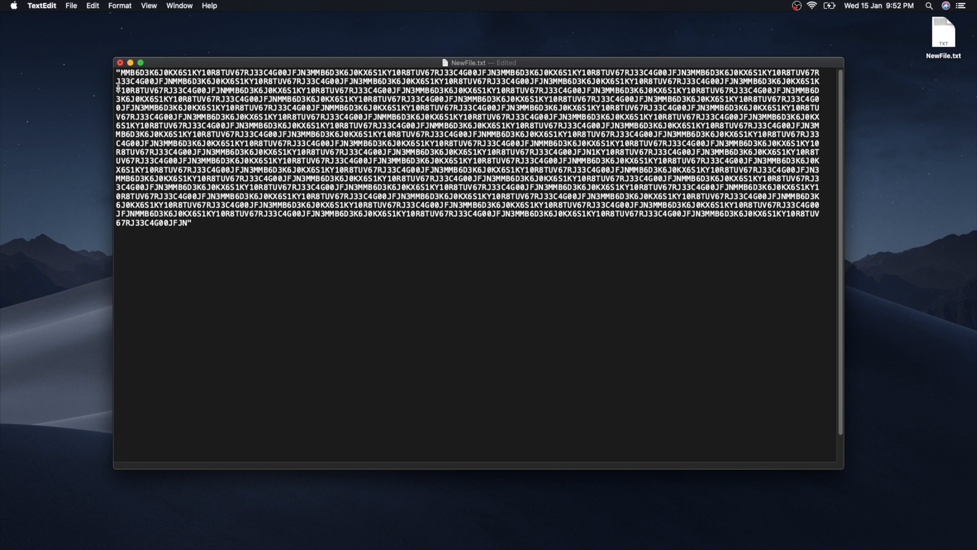
{"action": "mouse_move", "coordinate": [239, 282]}
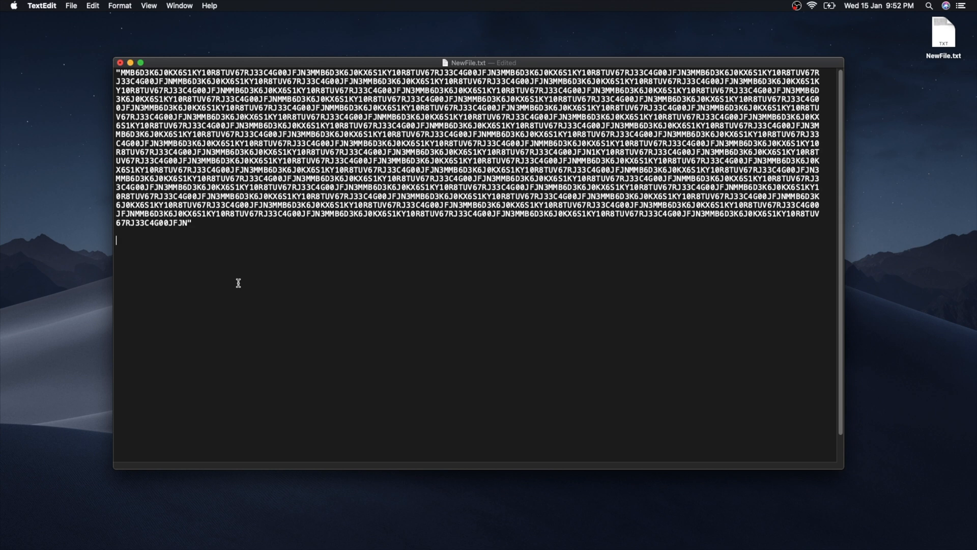
Launch Terminal via Spotlight, start the Python REPL and begin typing the data assignment.
{"action": "type", "text": "obs"}
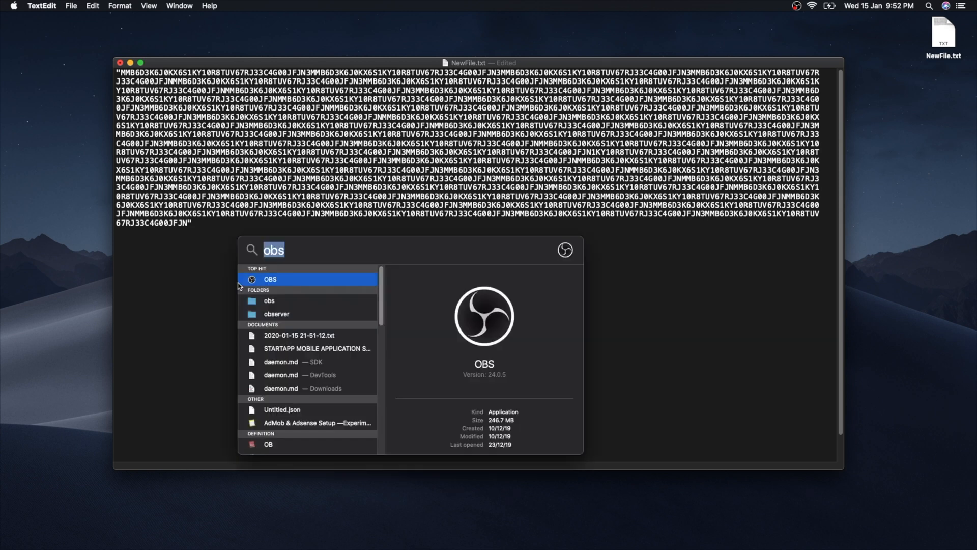
{"action": "type", "text": "terminal"}
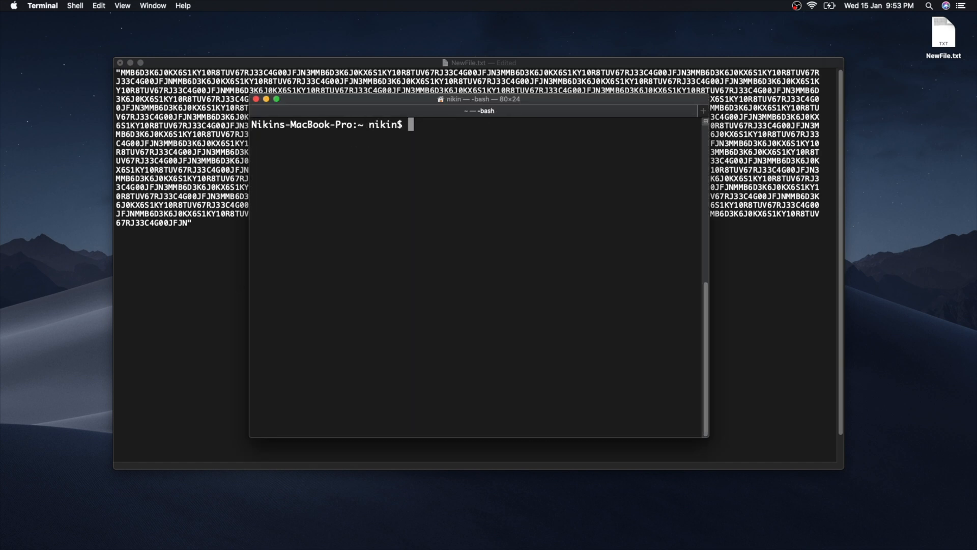
{"action": "type", "text": "python"}
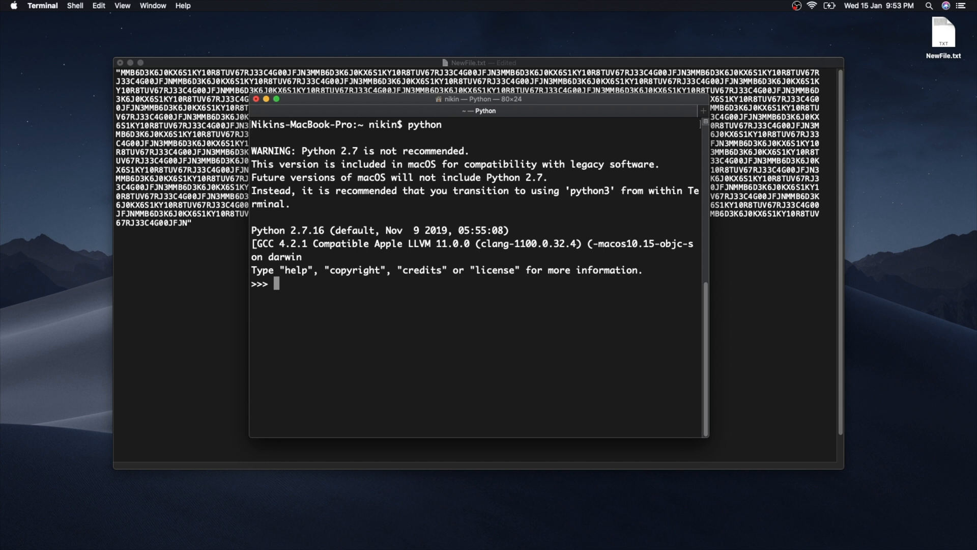
{"action": "type", "text": "data ="}
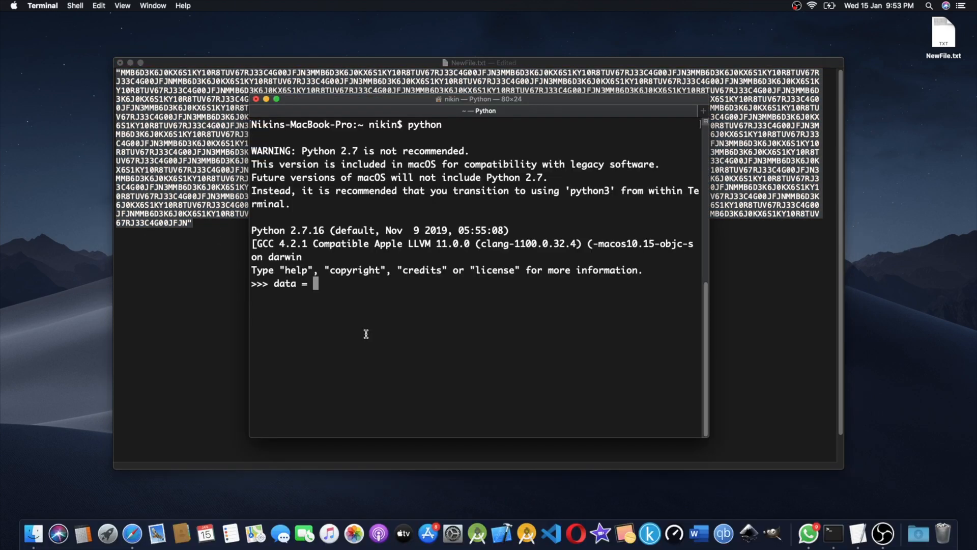
{"action": "mouse_move", "coordinate": [379, 326]}
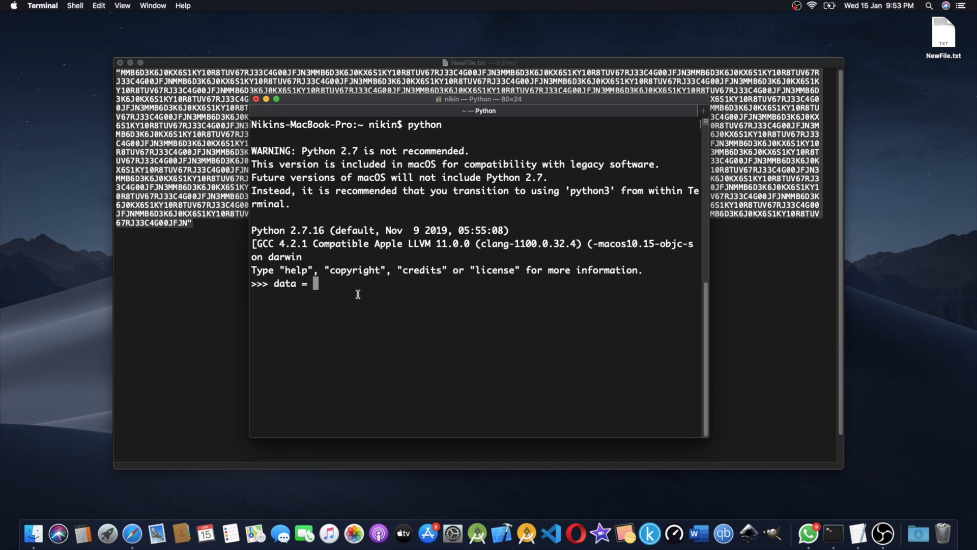
{"action": "mouse_move", "coordinate": [350, 324]}
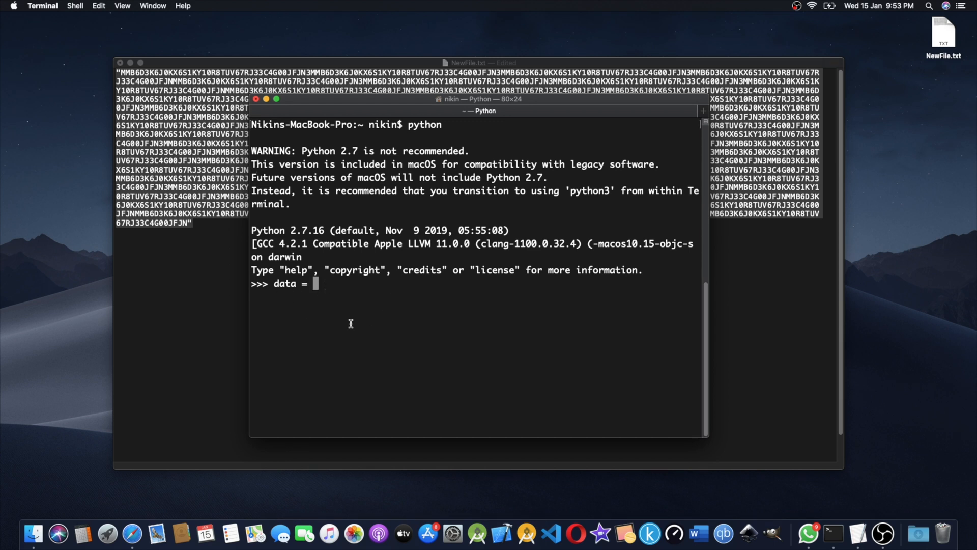
{"action": "mouse_move", "coordinate": [353, 319]}
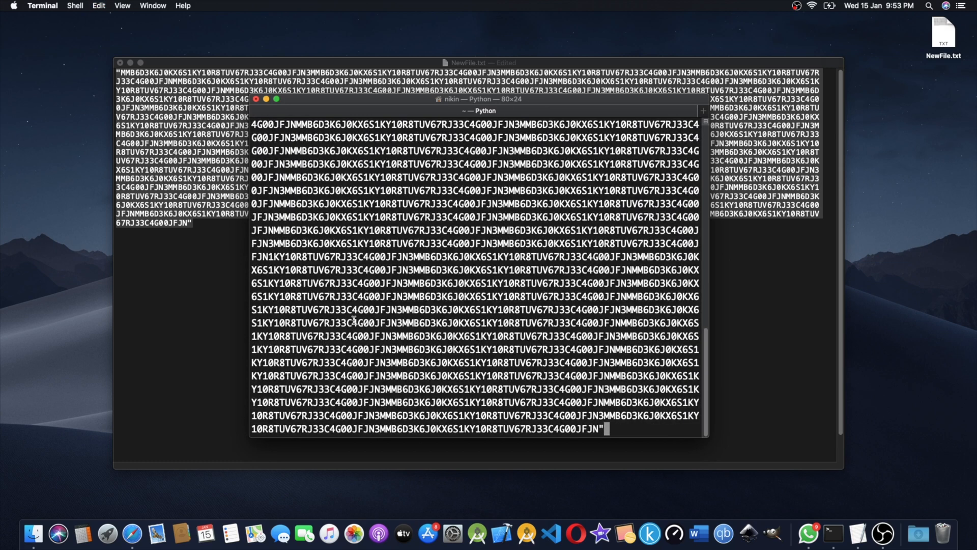
Assign the pasted long quoted string to the variable data.
{"action": "key", "text": "Return"}
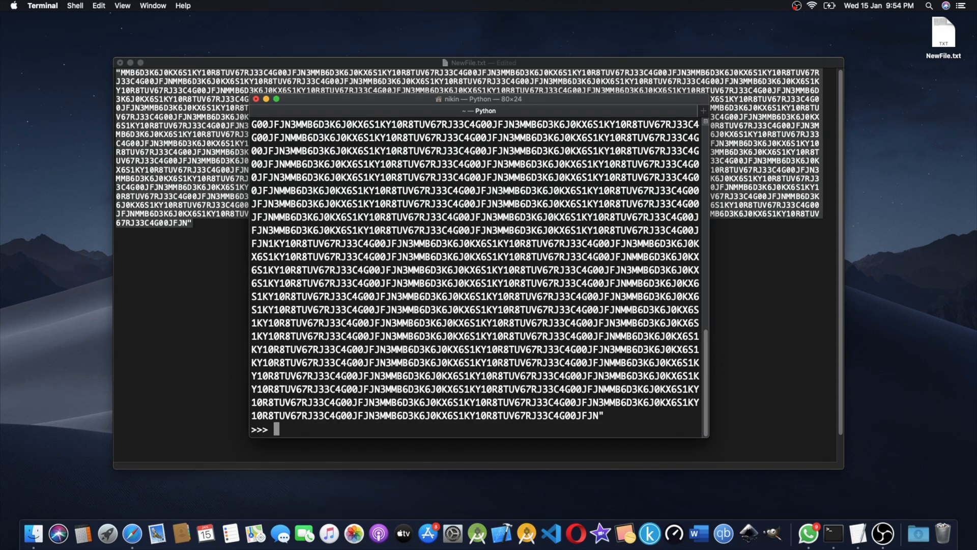
Enter print(data.count("M")) at the >>> prompt without executing it.
{"action": "type", "text": "print"}
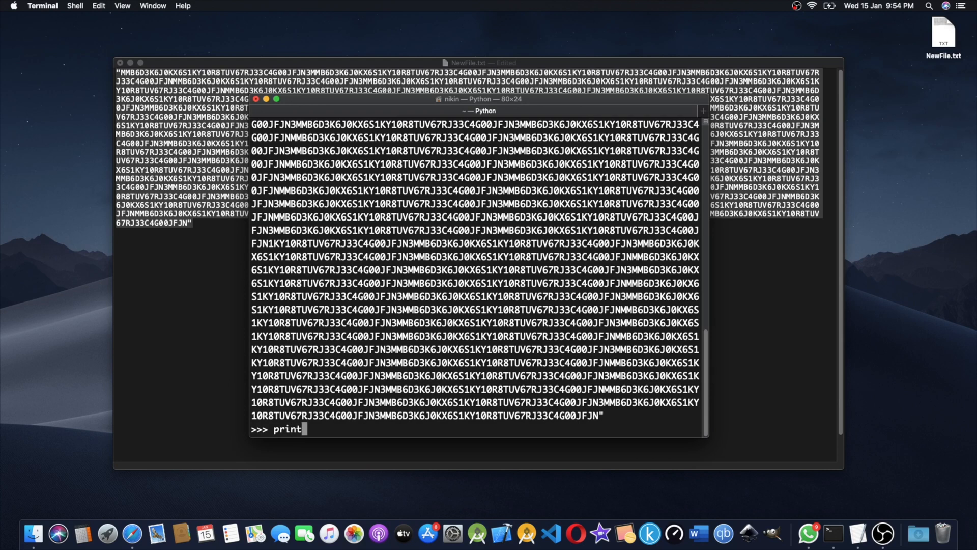
{"action": "type", "text": "("}
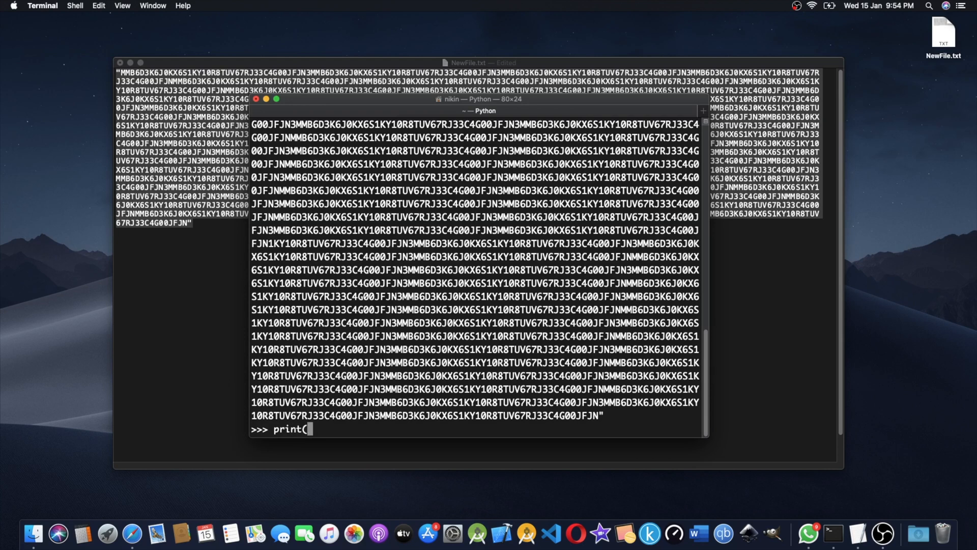
{"action": "type", "text": "data"}
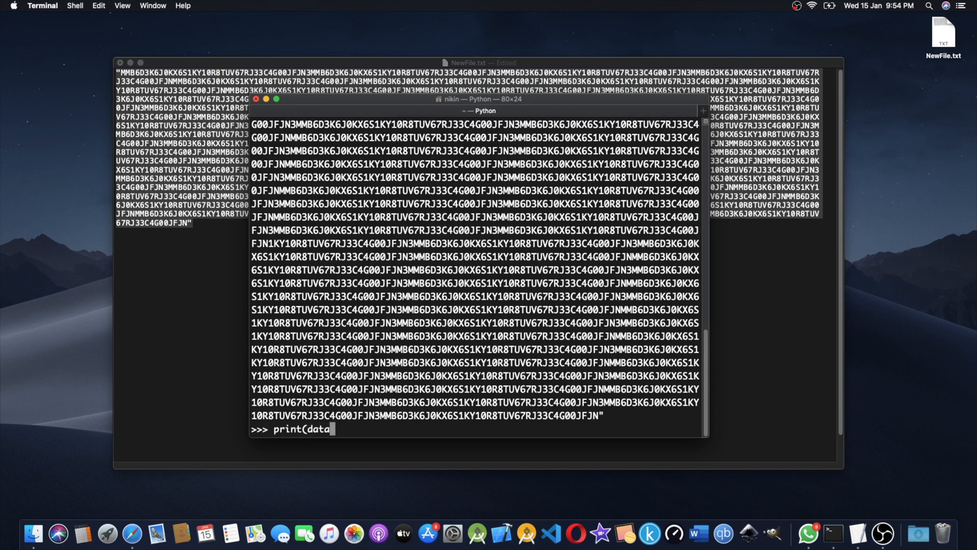
{"action": "type", "text": ".cp"}
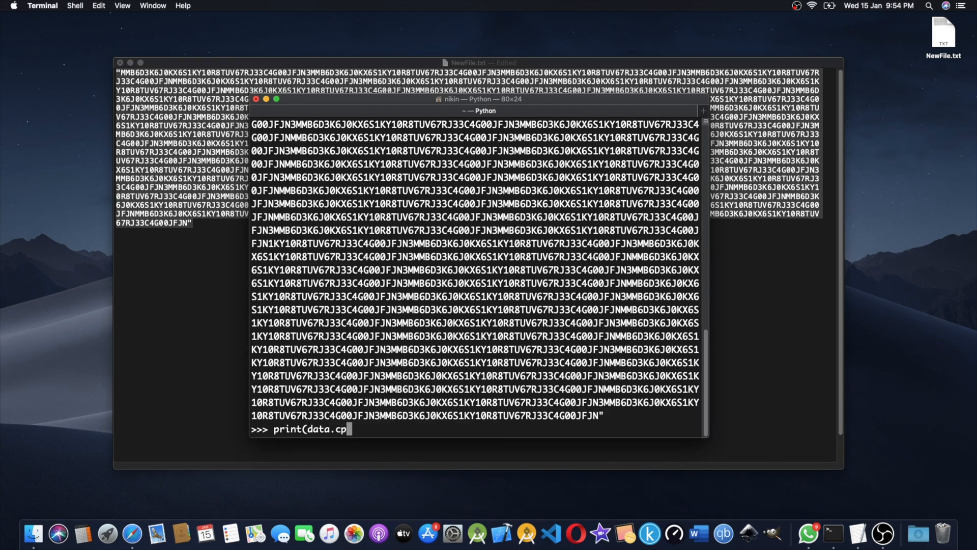
{"action": "type", "text": "ount"}
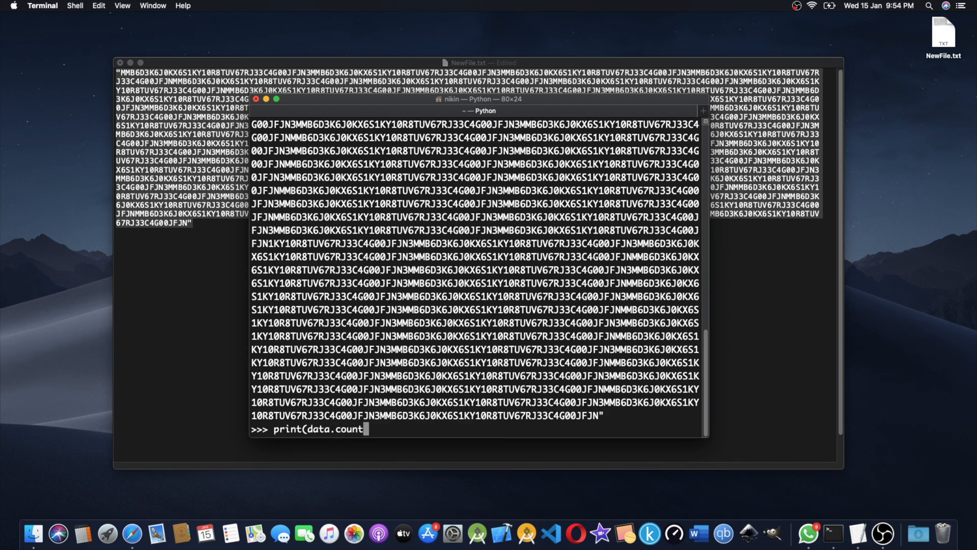
{"action": "type", "text": "("}
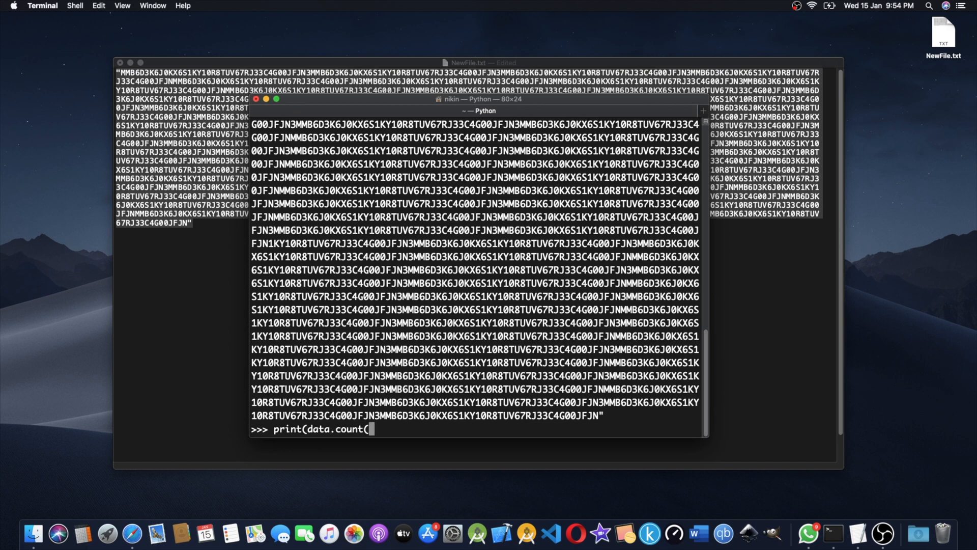
{"action": "type", "text": "\"\""}
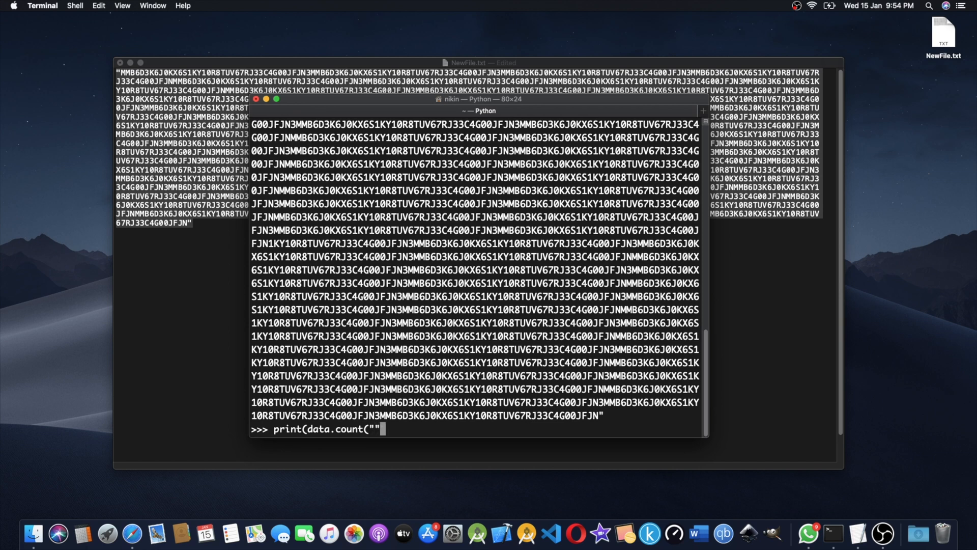
{"action": "type", "text": "M"}
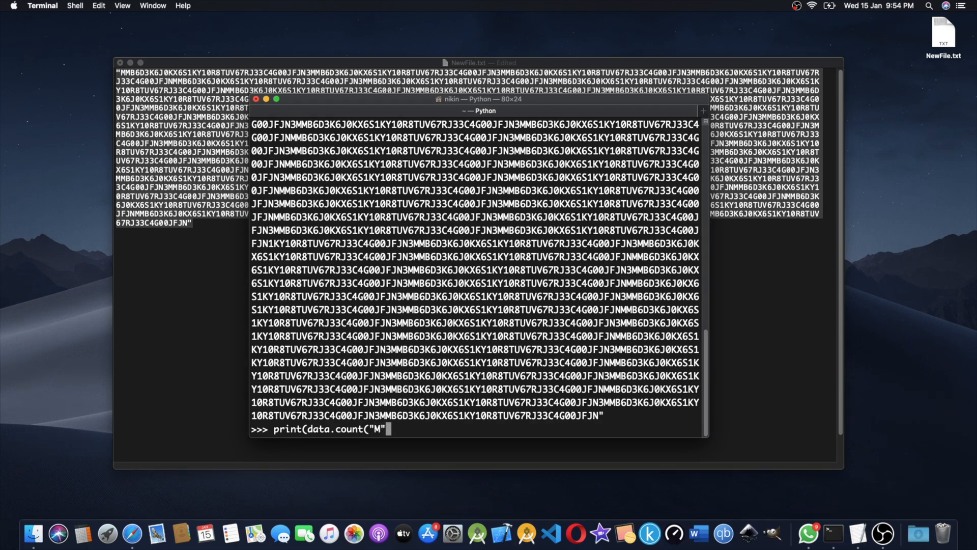
{"action": "type", "text": ")"}
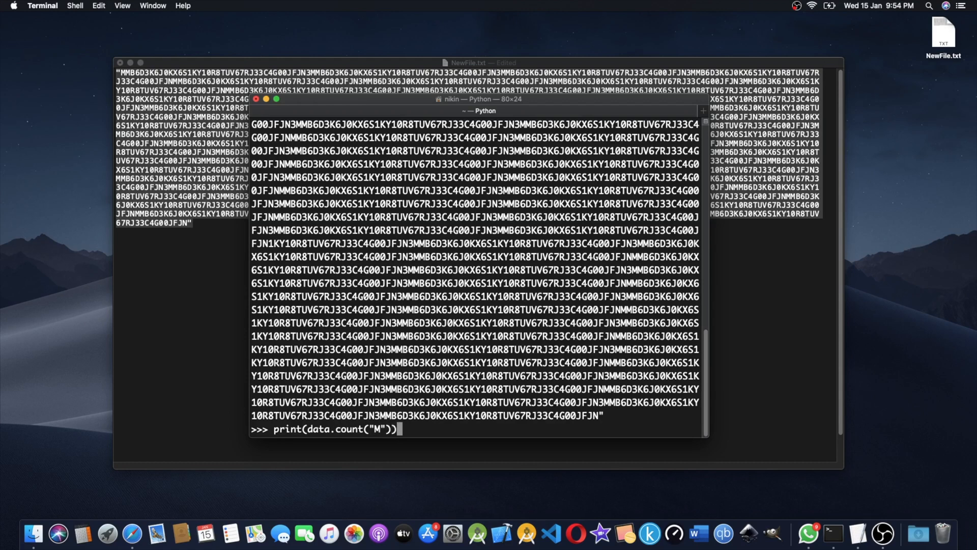